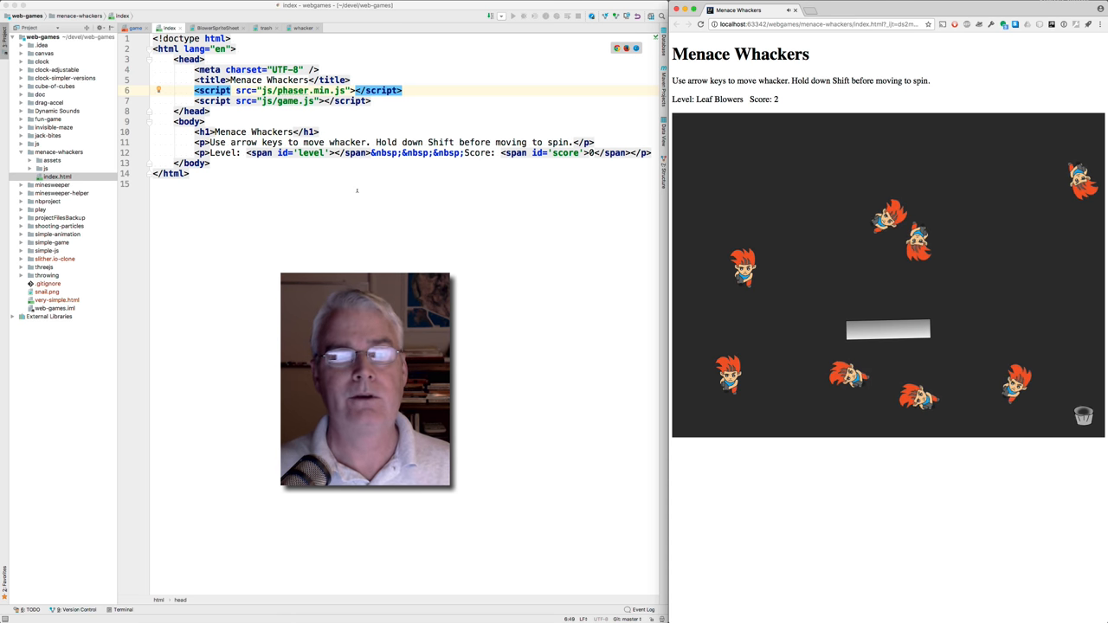
- Point out the phaser.min.js script include in index.html and bring up the Phaser site in a new tab
{"action": "left_click", "coordinate": [281, 184]}
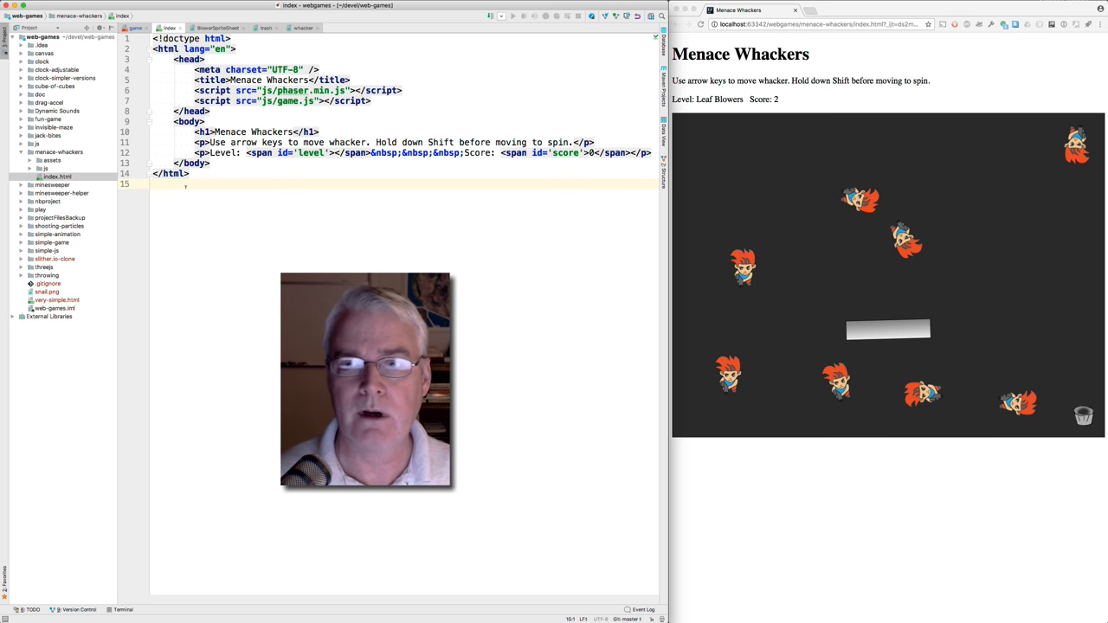
{"action": "left_click", "coordinate": [817, 11]}
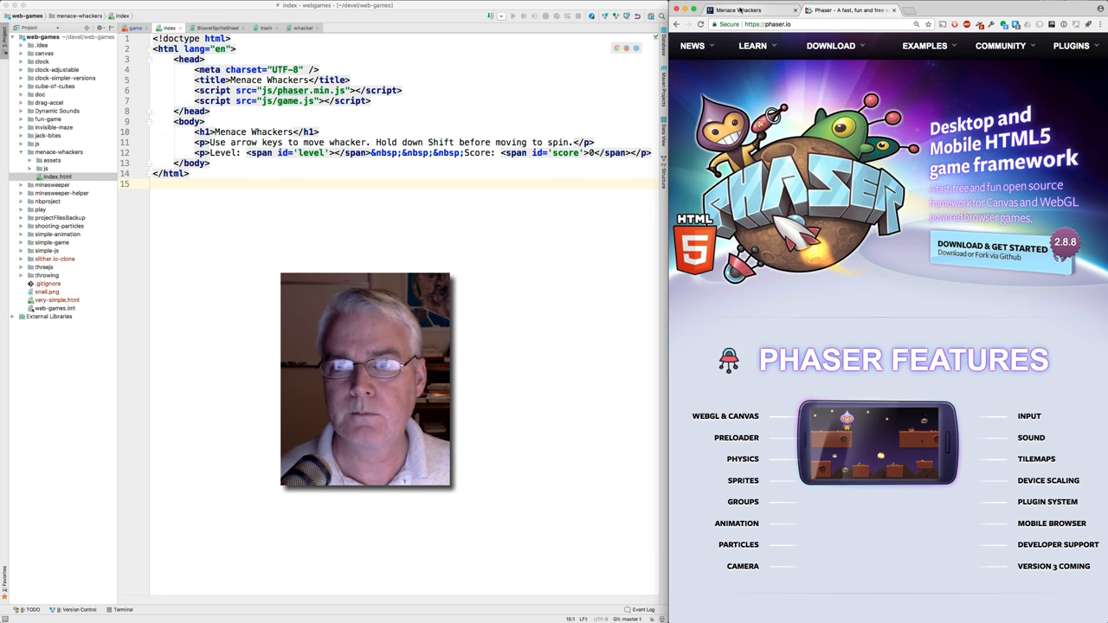
- Switch Chrome back to the running Menace Whackers game tab
{"action": "left_click", "coordinate": [738, 10]}
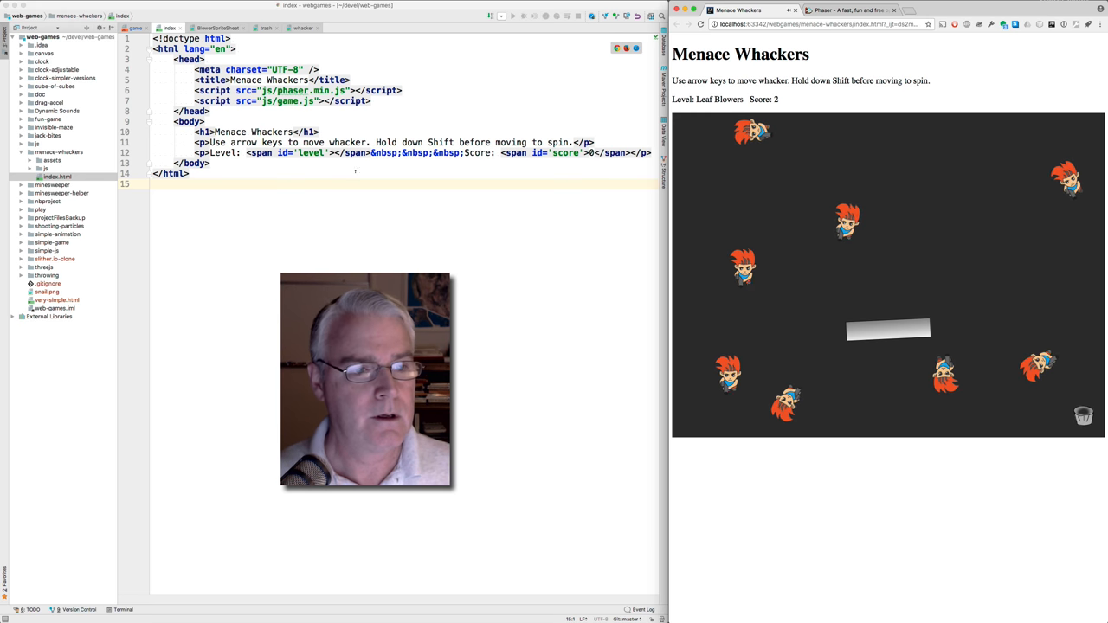
- Note the body section of index.html, then open menace whackers/js/game.js from the project tree
{"action": "left_click", "coordinate": [204, 122]}
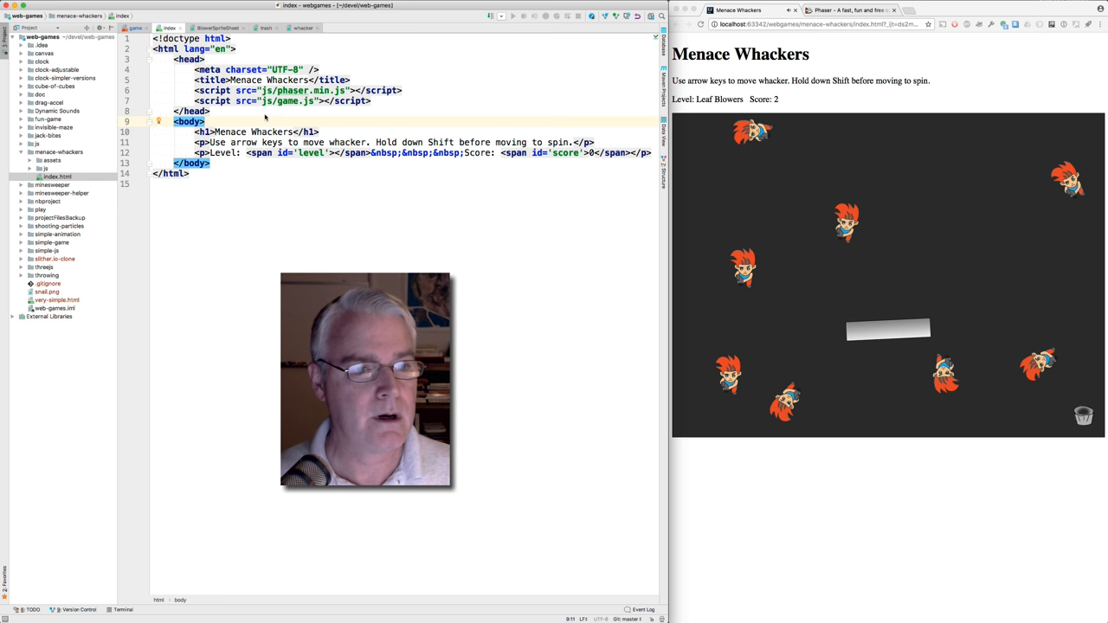
{"action": "left_click", "coordinate": [303, 91]}
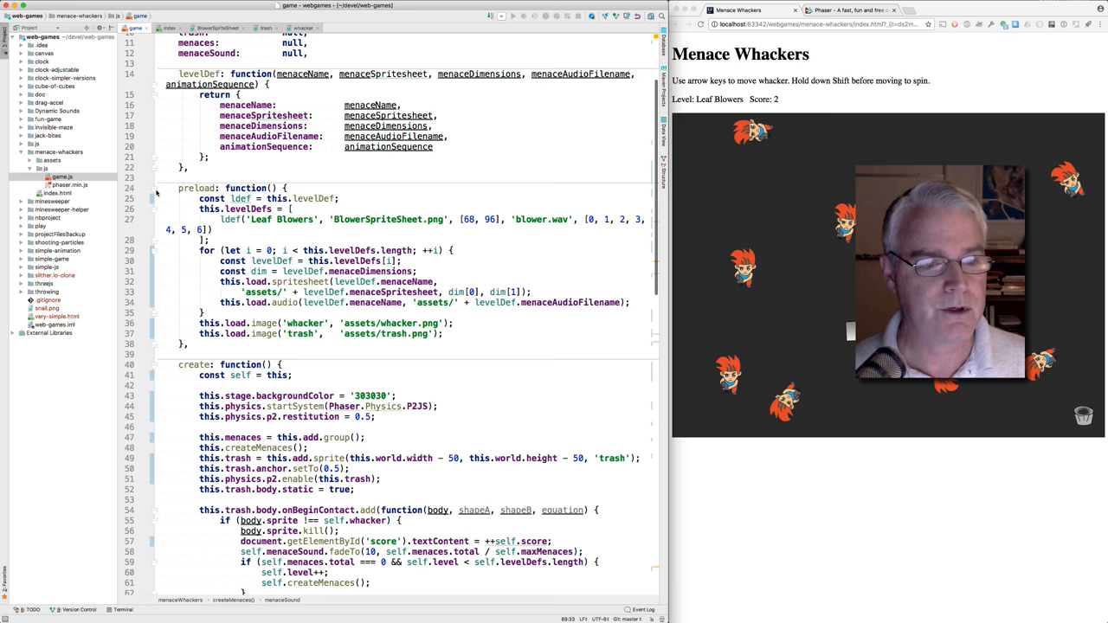
- Scroll game.js down to the new Phaser.Game line with its 1000 by 750 dimensions, then back up
{"action": "scroll", "scroll_direction": "up", "scroll_amount": 3}
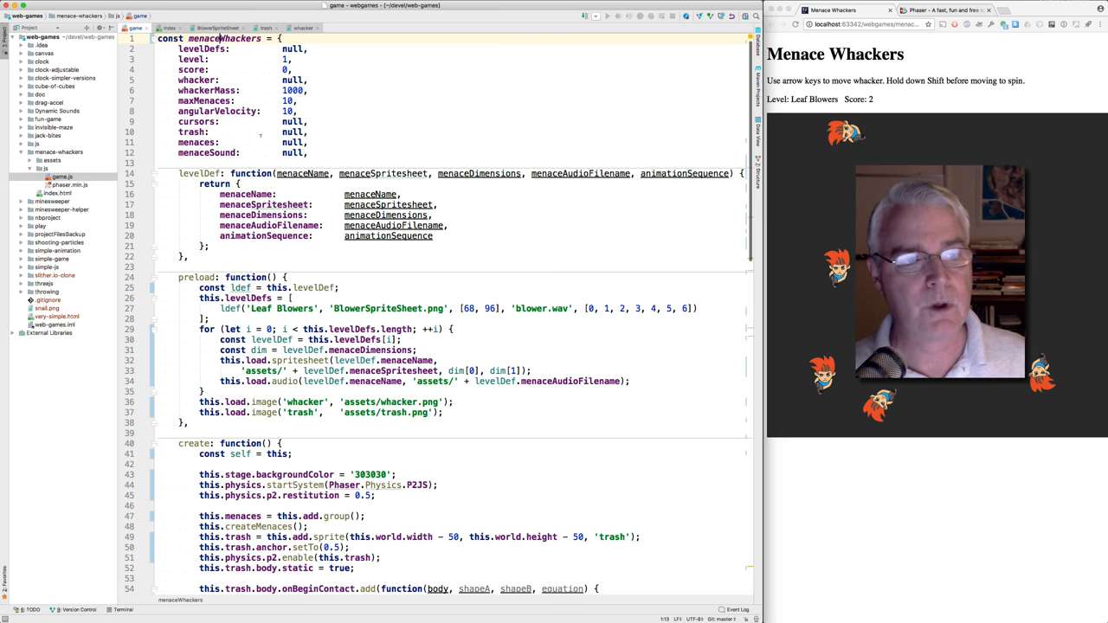
{"action": "scroll", "scroll_direction": "down", "scroll_amount": 3}
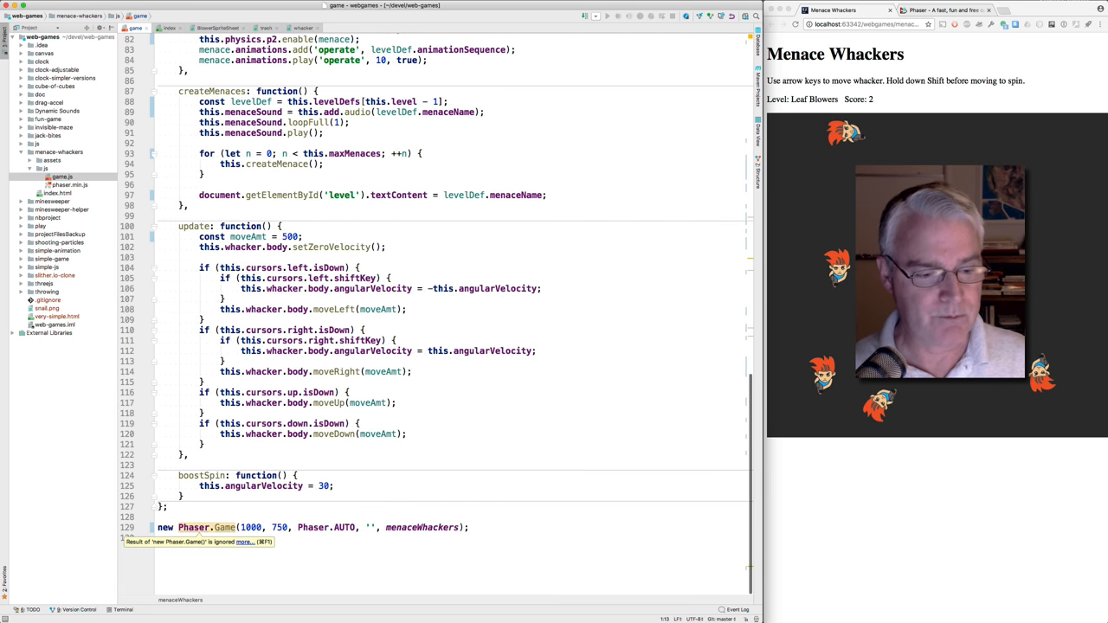
{"action": "left_click", "coordinate": [419, 527]}
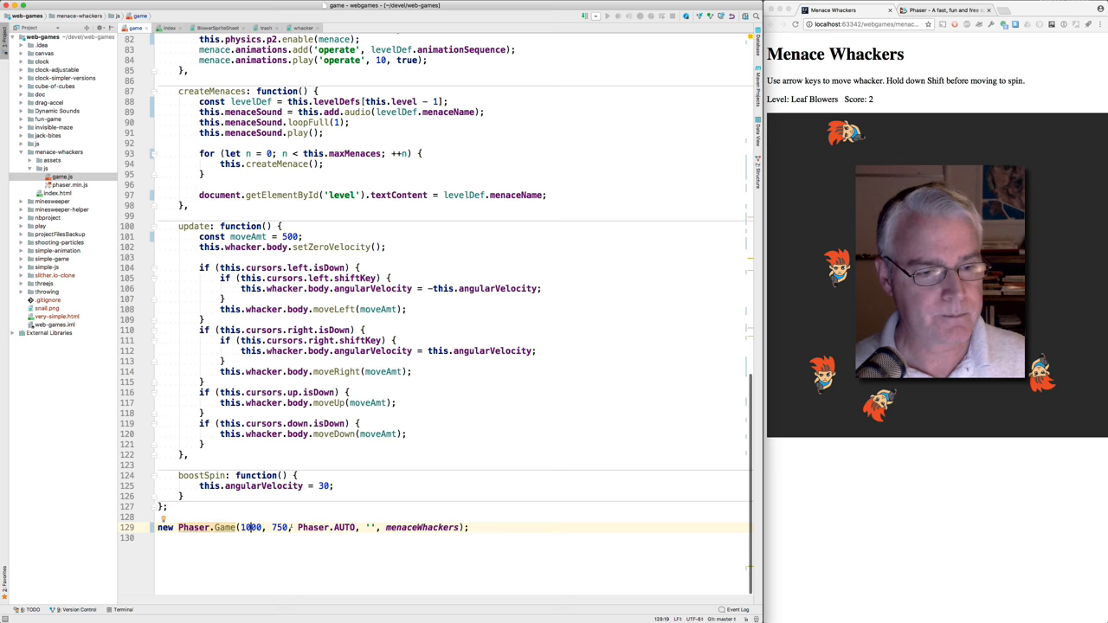
{"action": "scroll", "scroll_direction": "up", "scroll_amount": 3}
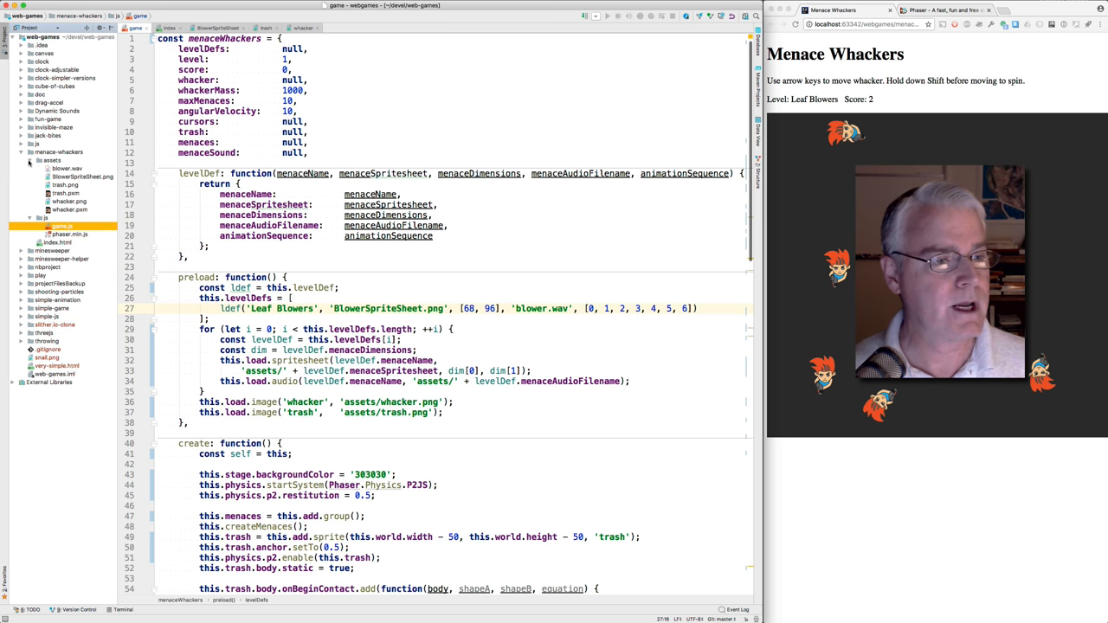
{"action": "double_click", "coordinate": [83, 177]}
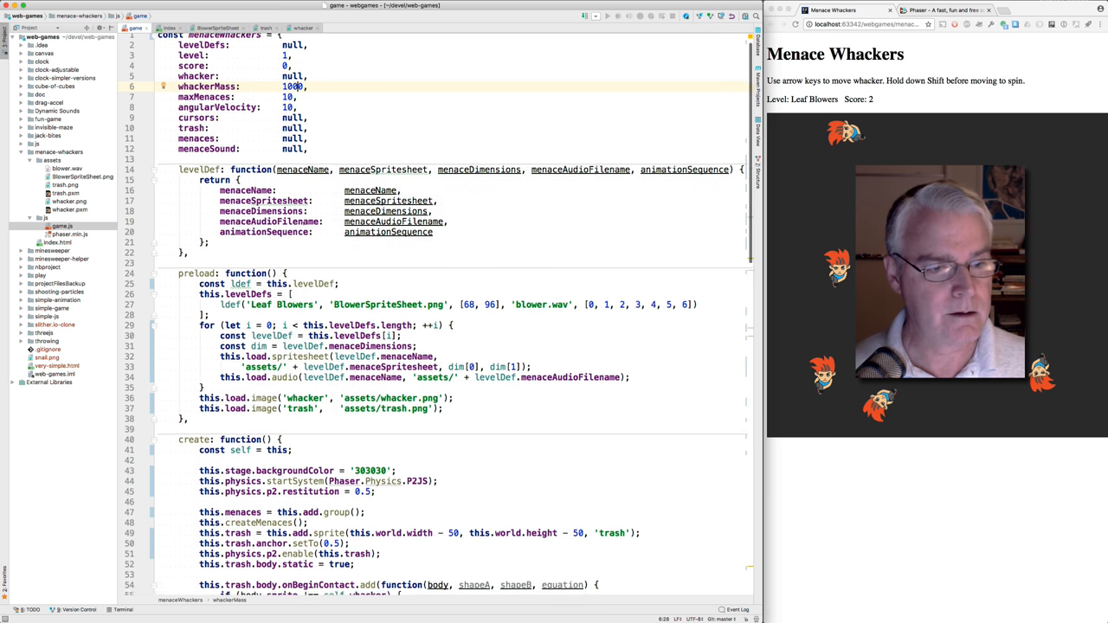
- Review the loop loading each level's assets, then fold the preload function body
{"action": "scroll", "scroll_direction": "down", "scroll_amount": 3}
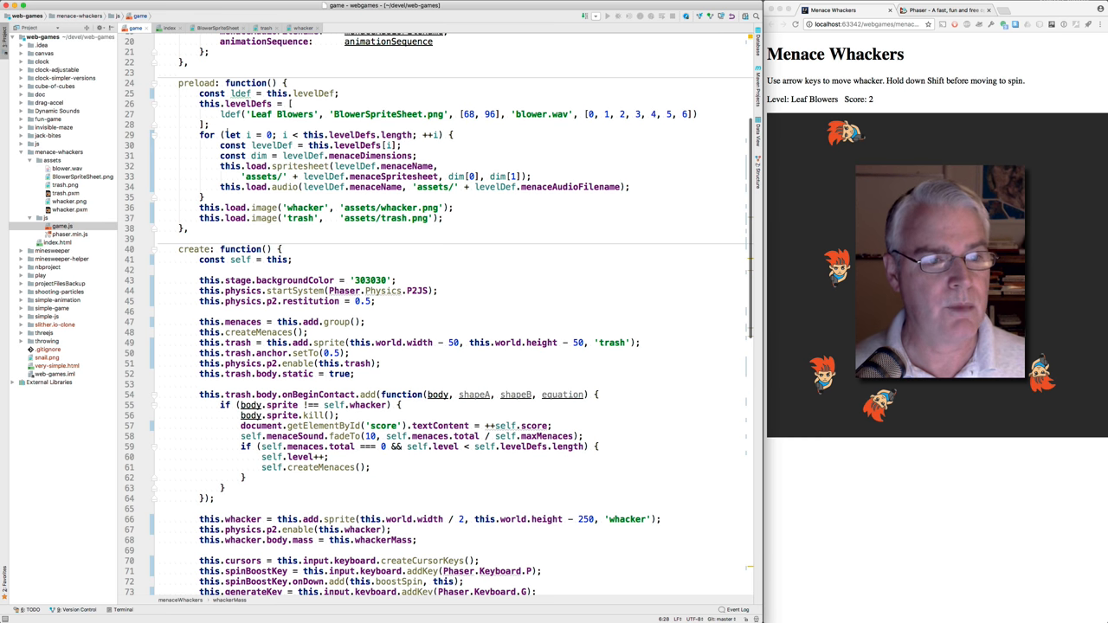
{"action": "left_click", "coordinate": [294, 135]}
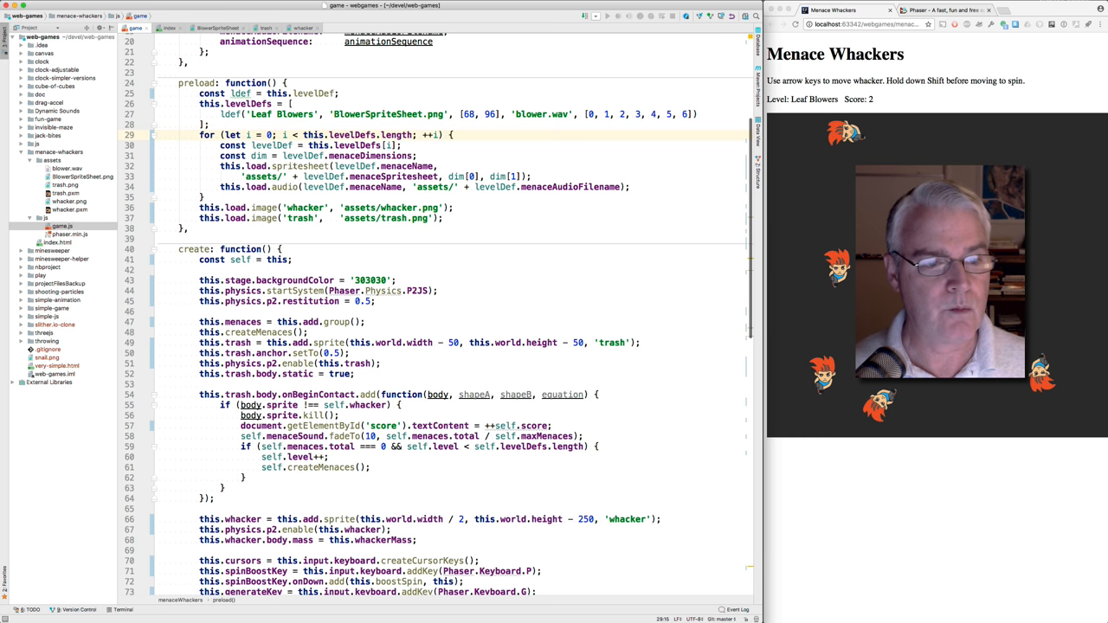
{"action": "left_click", "coordinate": [297, 166]}
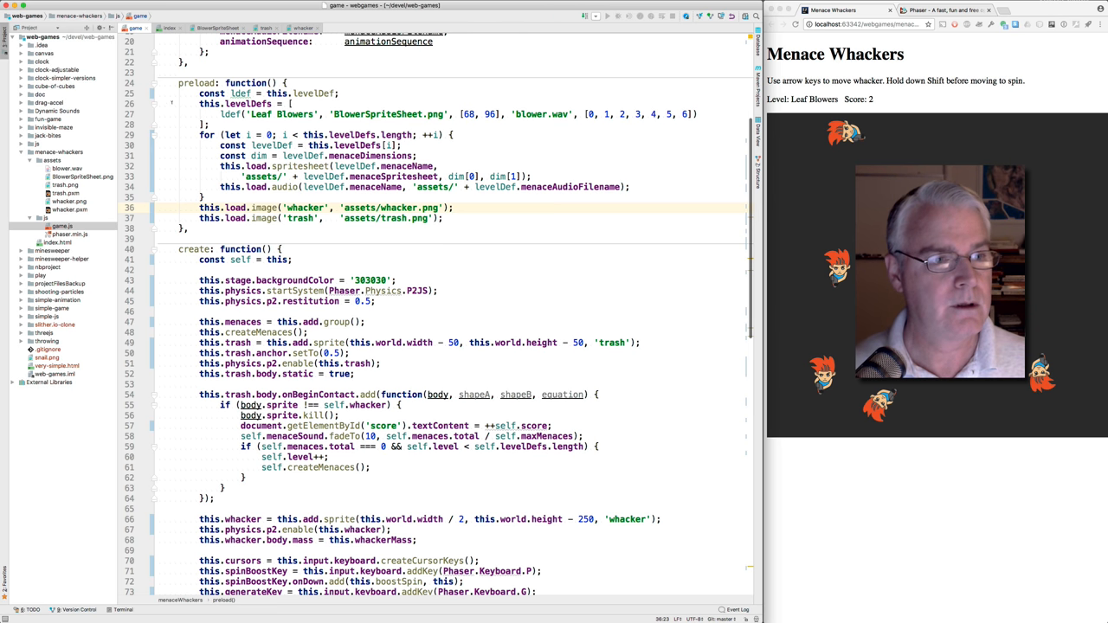
{"action": "left_click", "coordinate": [165, 83]}
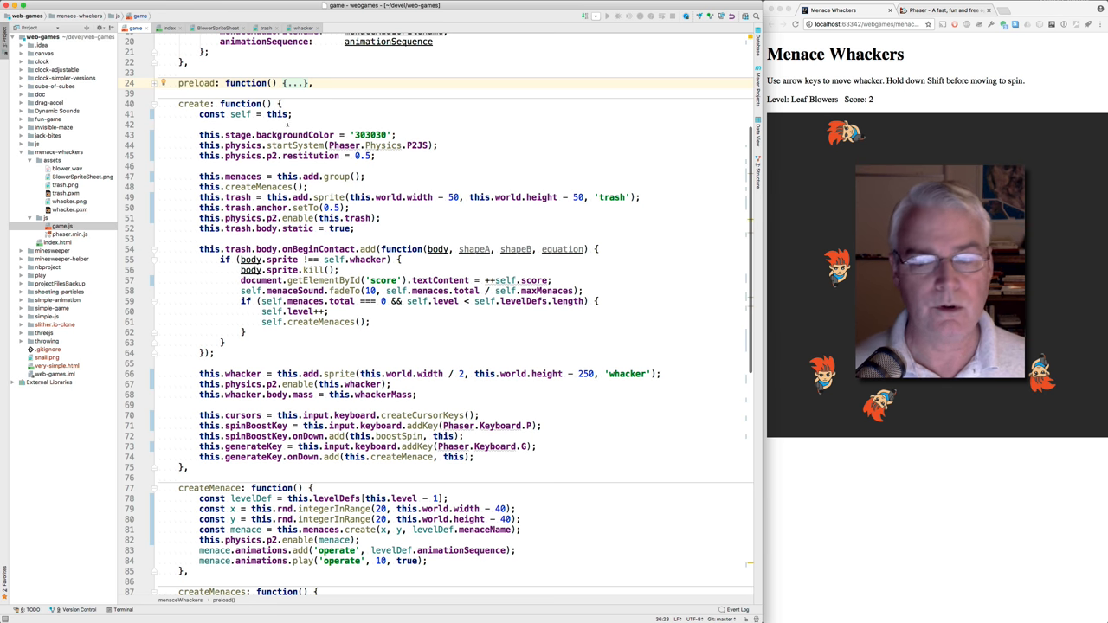
{"action": "mouse_move", "coordinate": [850, 206]}
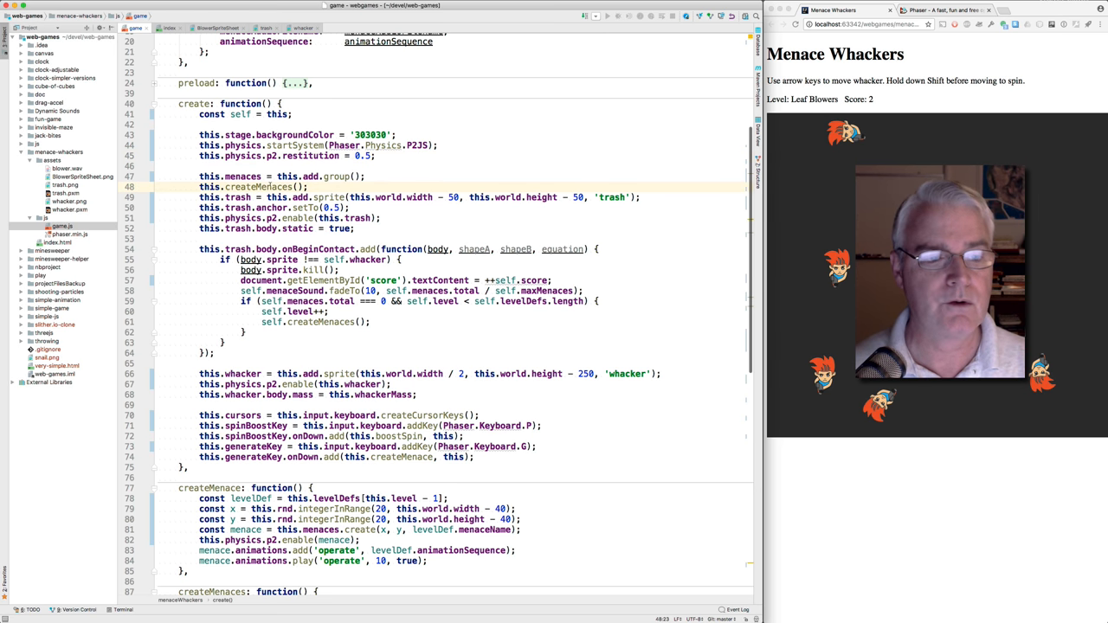
{"action": "scroll", "scroll_direction": "down", "scroll_amount": 3}
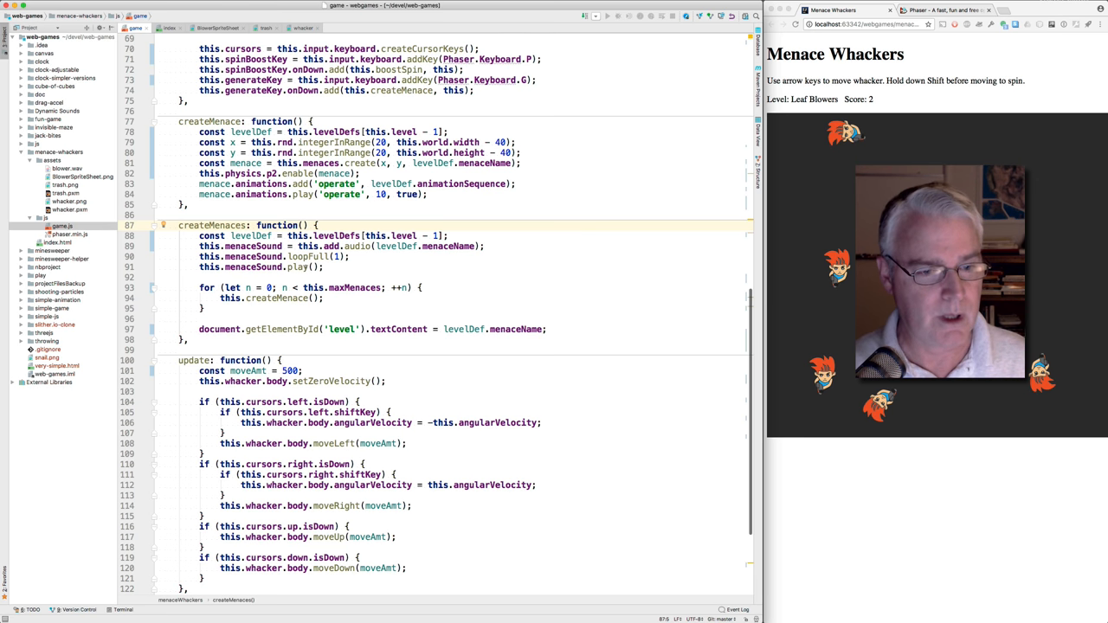
{"action": "scroll", "scroll_direction": "up", "scroll_amount": 3}
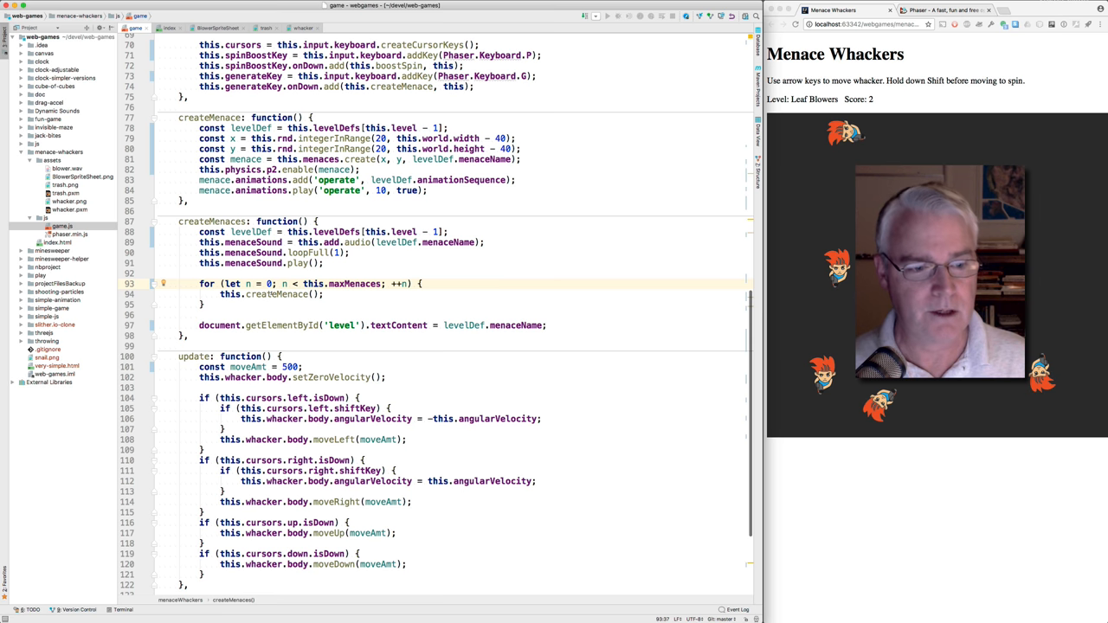
{"action": "scroll", "scroll_direction": "up", "scroll_amount": 3}
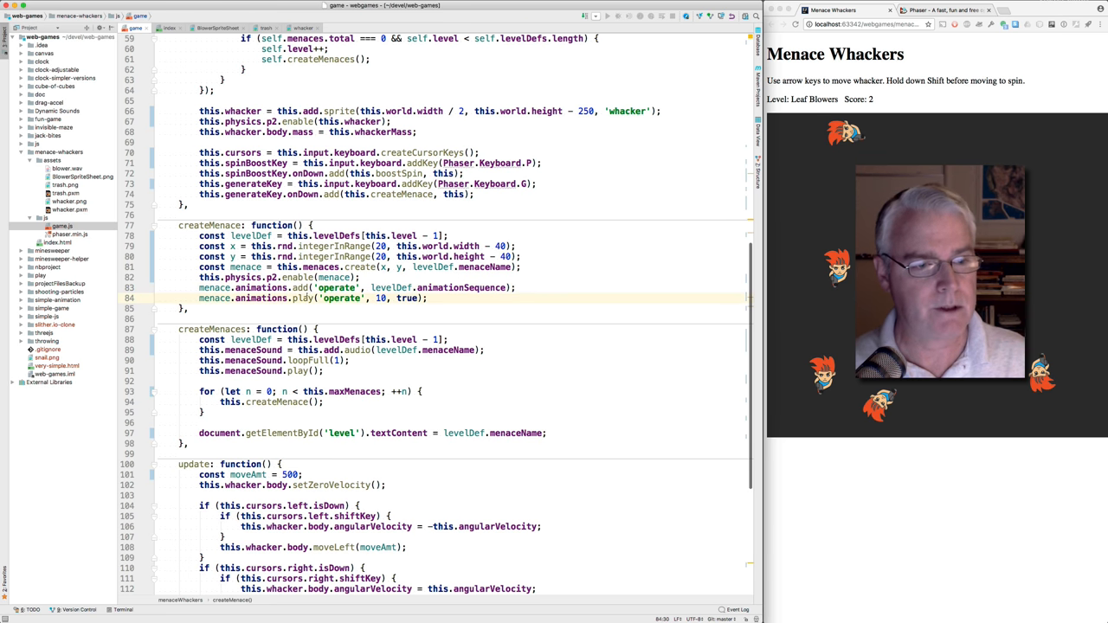
{"action": "scroll", "scroll_direction": "down", "scroll_amount": 3}
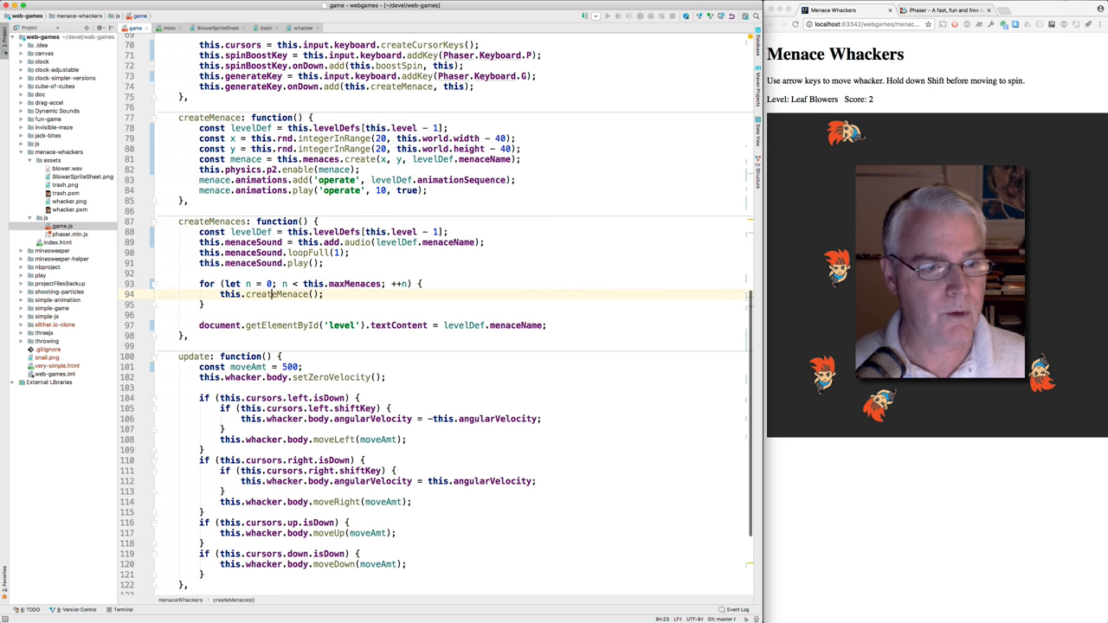
{"action": "scroll", "scroll_direction": "up", "scroll_amount": 3}
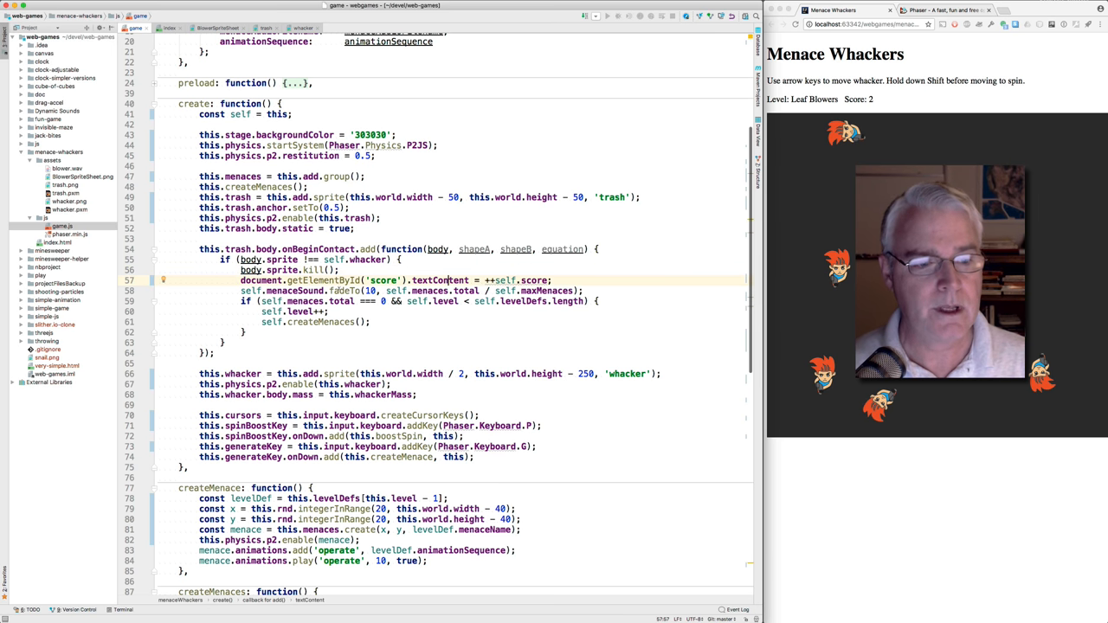
{"action": "left_click", "coordinate": [346, 291]}
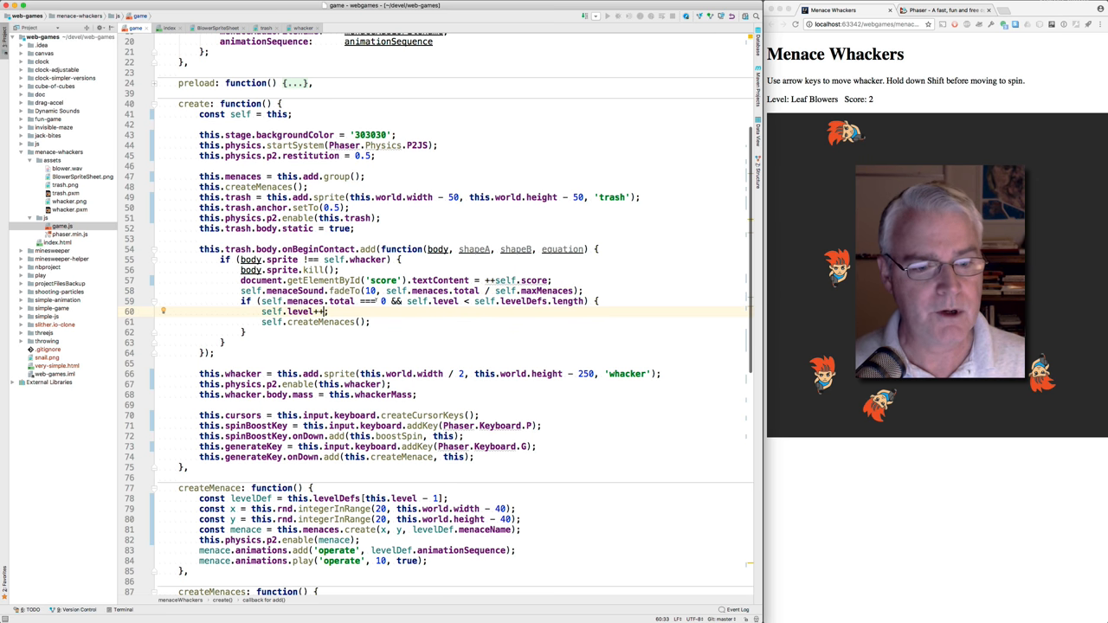
{"action": "left_click", "coordinate": [385, 302]}
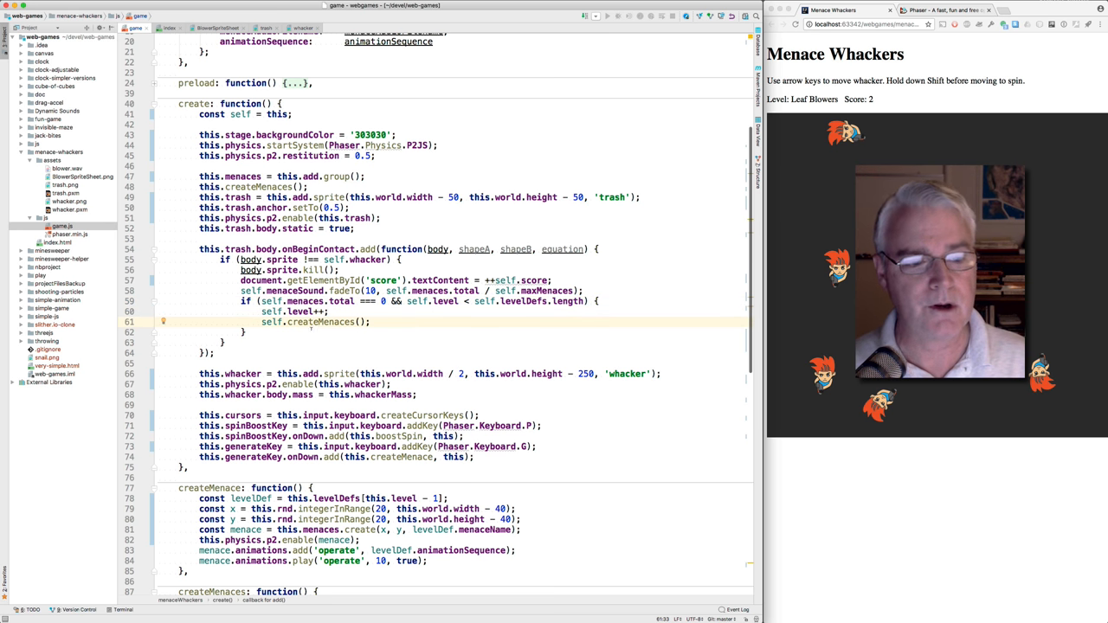
{"action": "scroll", "scroll_direction": "down", "scroll_amount": 3}
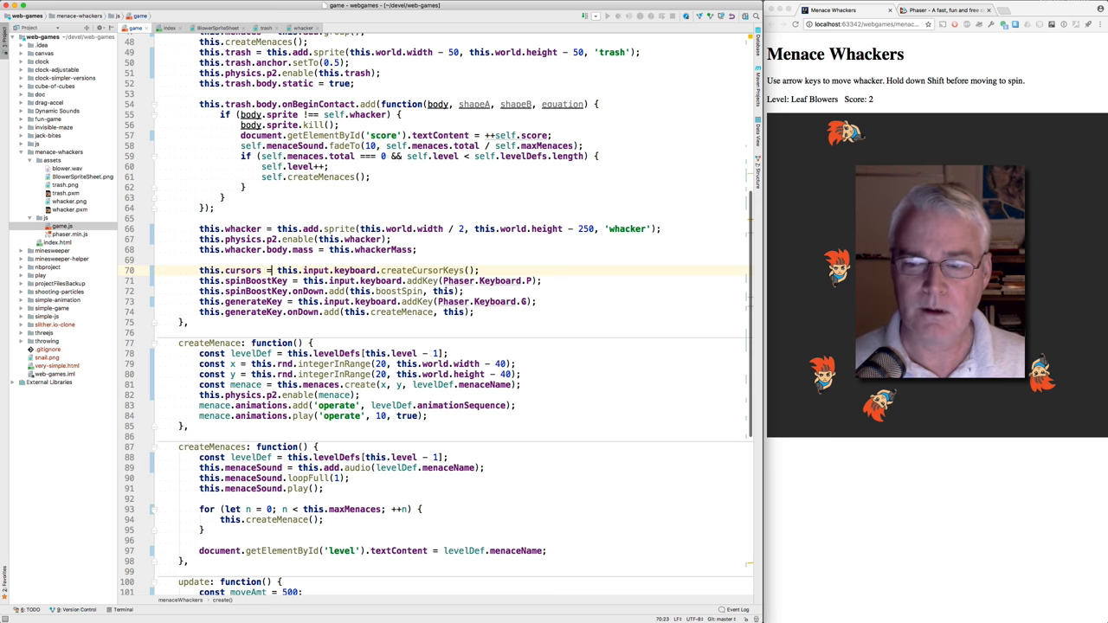
{"action": "scroll", "scroll_direction": "down", "scroll_amount": 3}
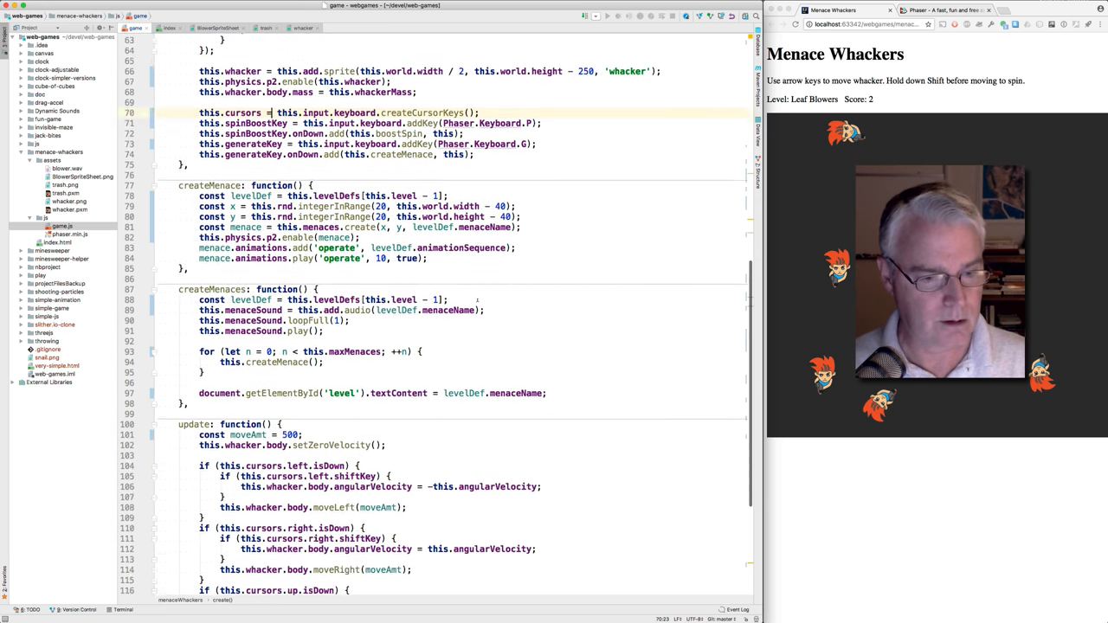
{"action": "scroll", "scroll_direction": "up", "scroll_amount": 3}
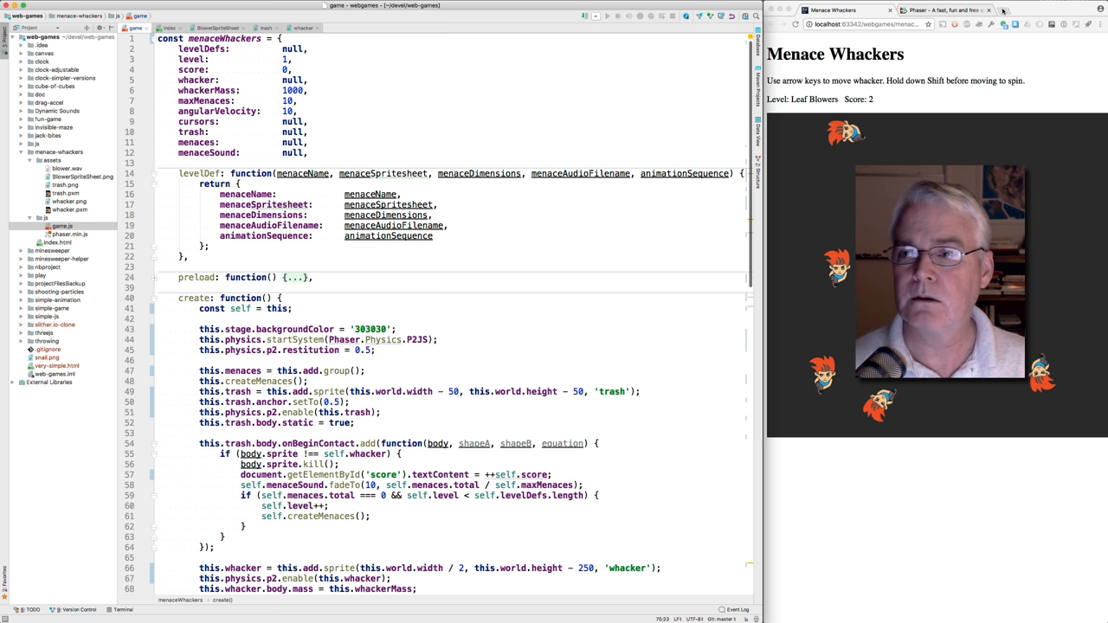
{"action": "left_click", "coordinate": [1004, 10]}
{"action": "type", "text": "https://github.com/dcbricetti/"}
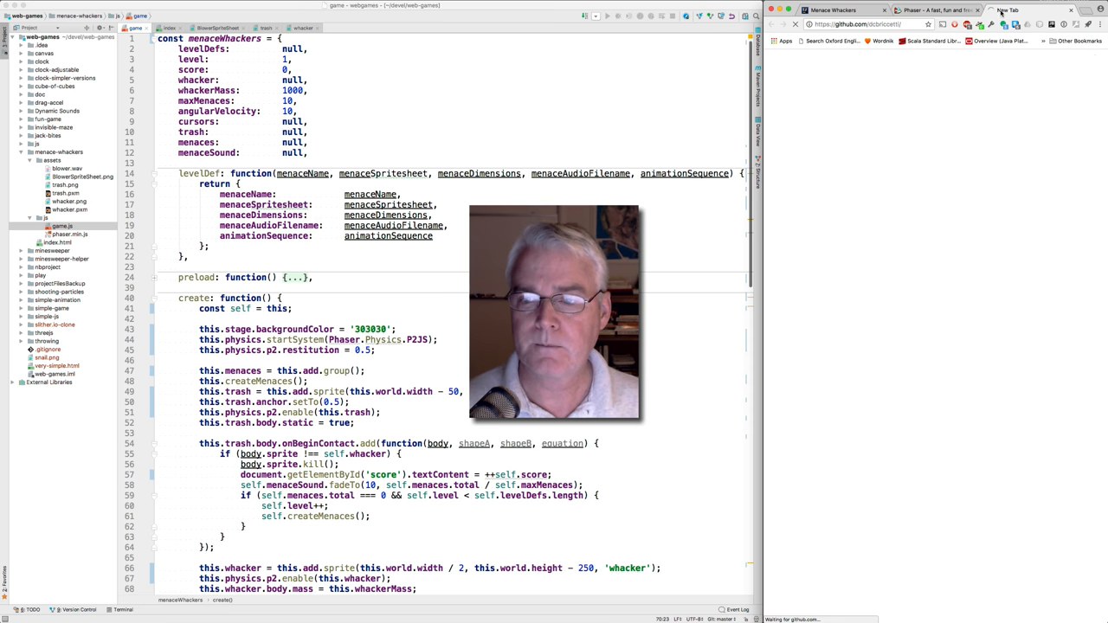
- From the GitHub profile, open the web-games repository and its menace-whackers folder
{"action": "left_click", "coordinate": [1003, 10]}
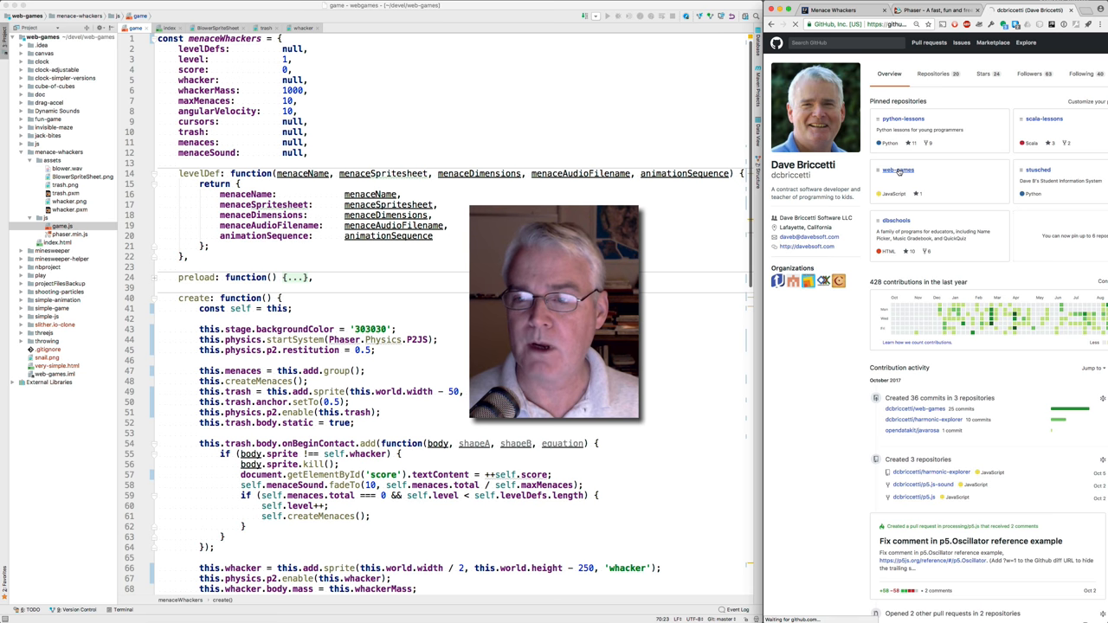
{"action": "left_click", "coordinate": [897, 170]}
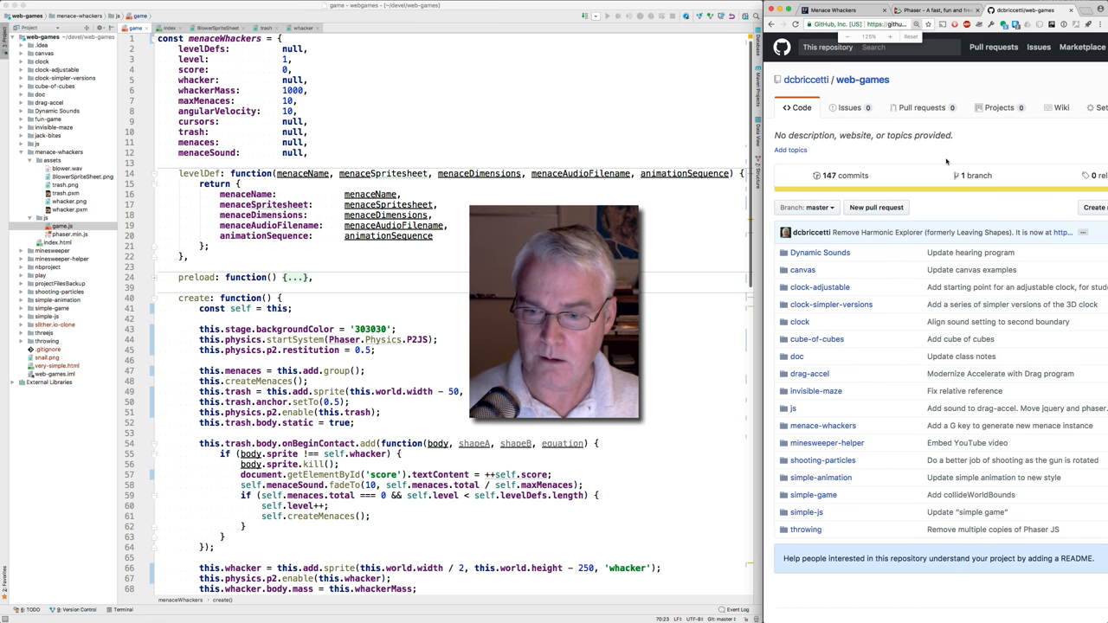
{"action": "left_click", "coordinate": [823, 426]}
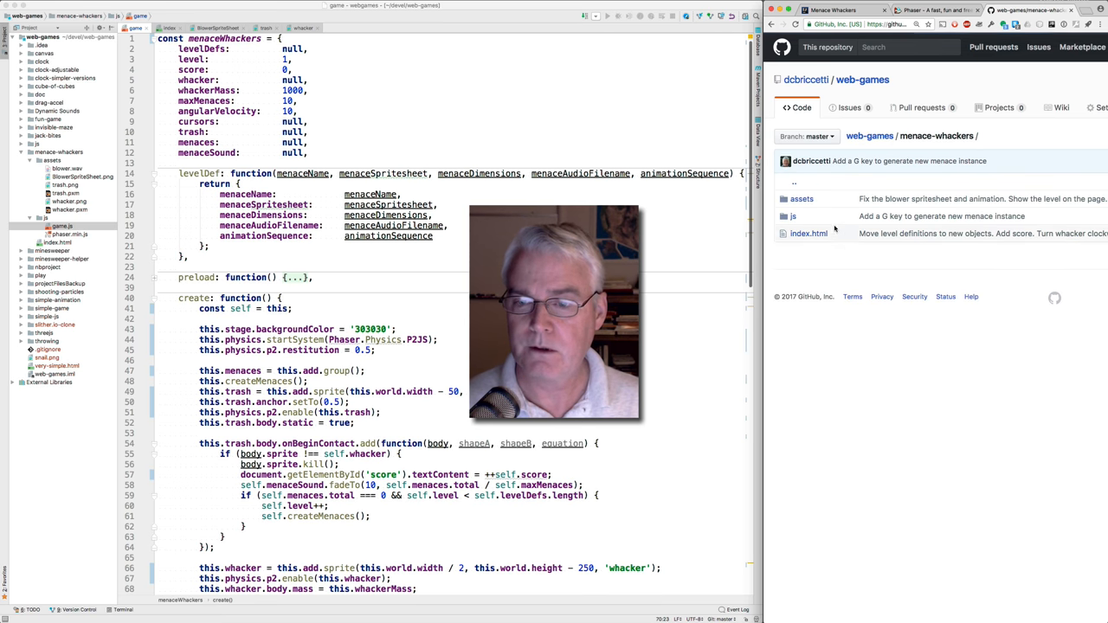
{"action": "mouse_move", "coordinate": [845, 223]}
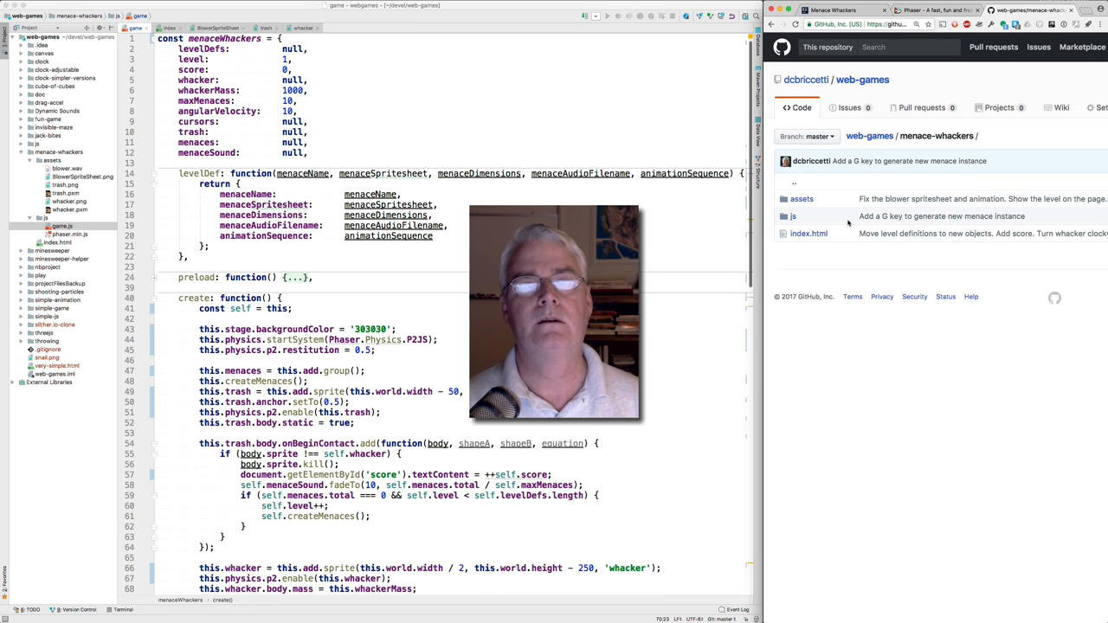